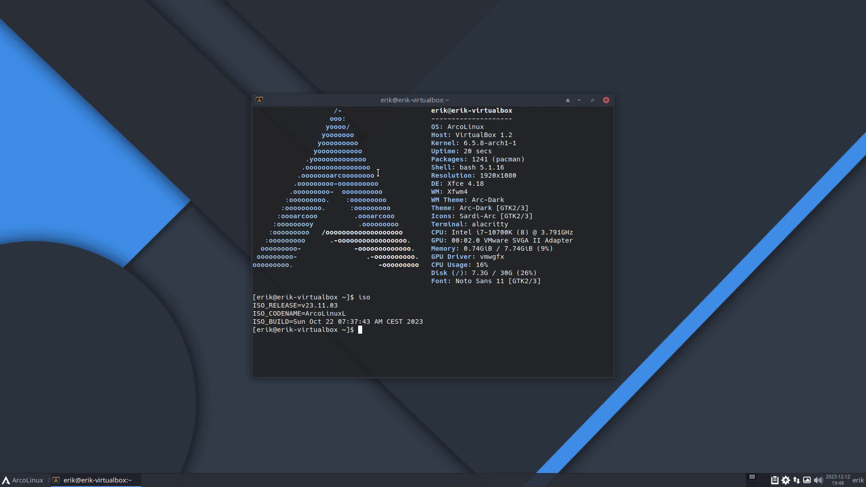
- Run the update alias to start a full pacman system upgrade
text(update)
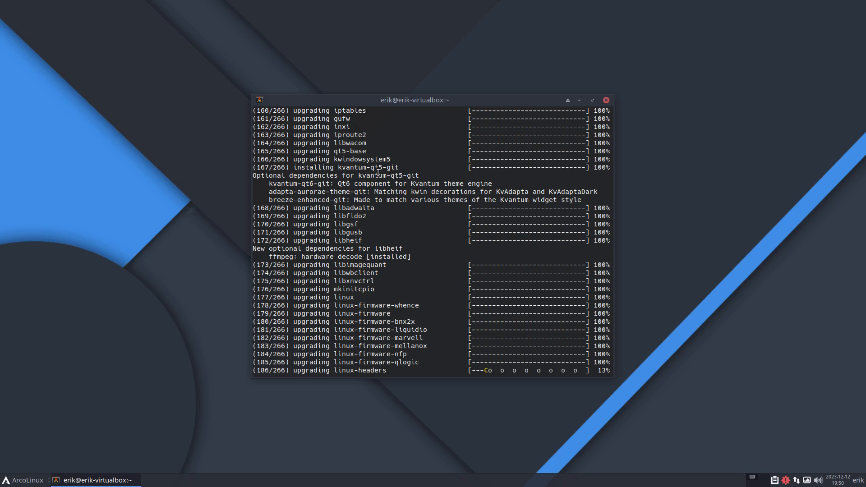
- After the upgrade hooks finish, reboot the system with the sr alias
scroll(down, 3)
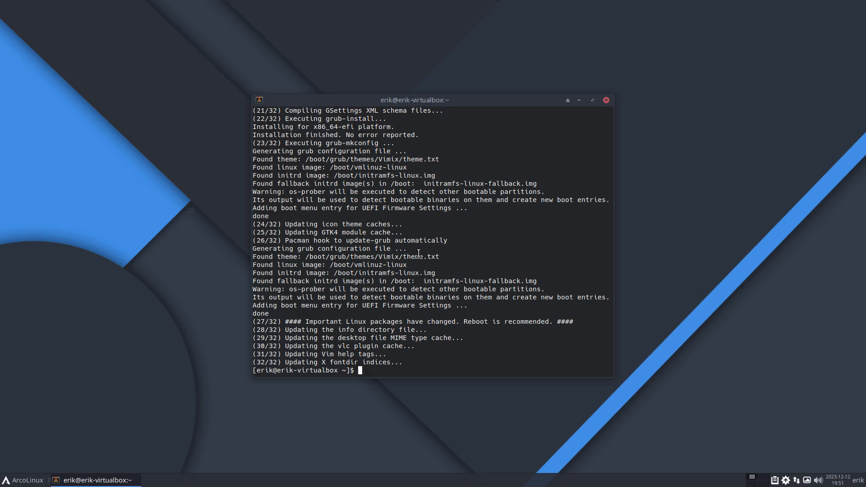
text(sr)
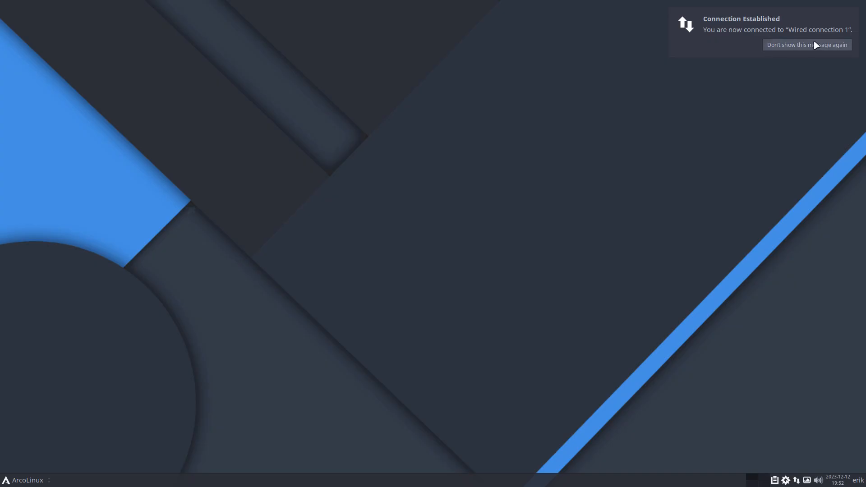
- Dismiss the wired connection notification on the desktop
click(806, 45)
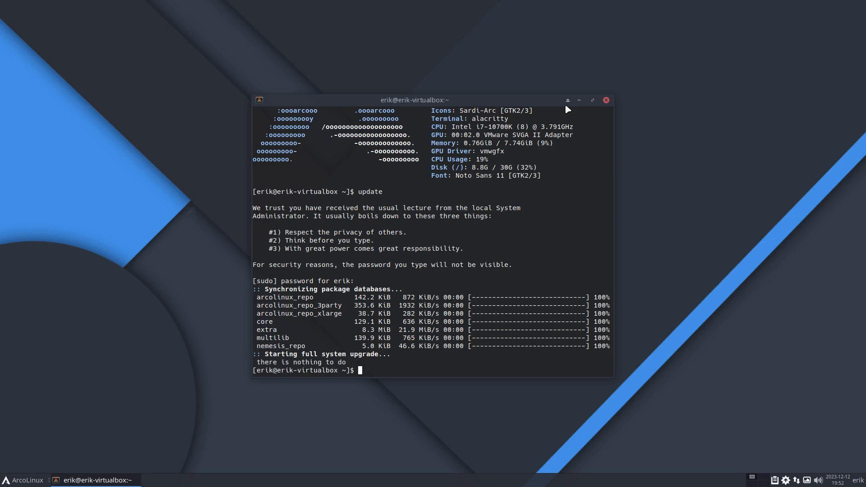
mouse_move(792, 482)
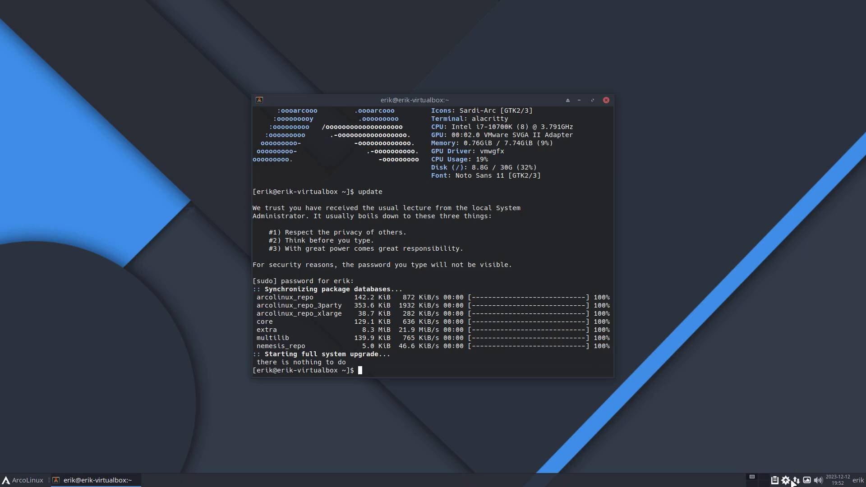
mouse_move(678, 195)
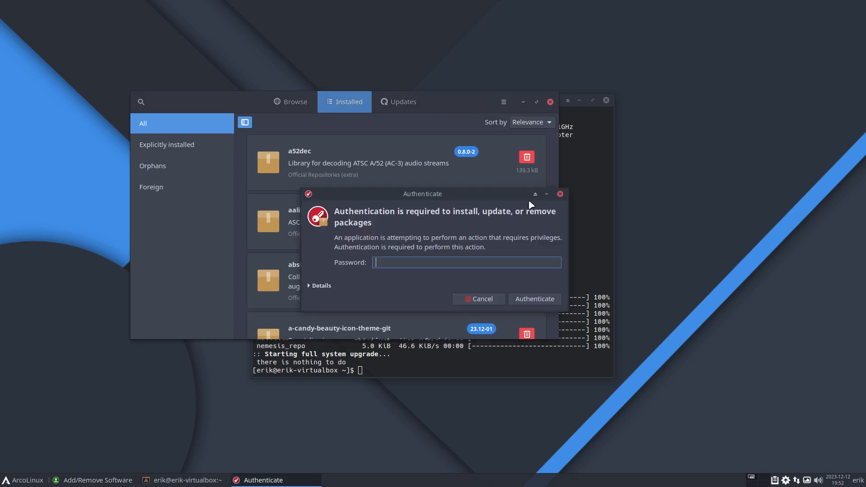
text(••••)
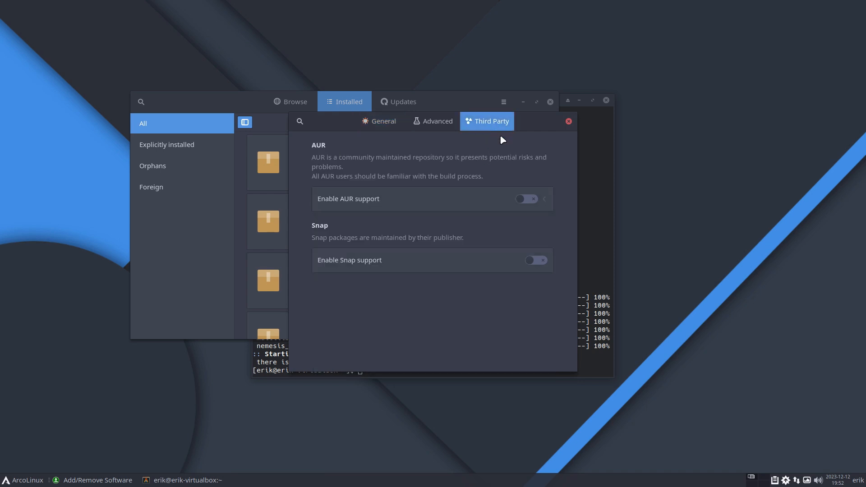
mouse_move(534, 215)
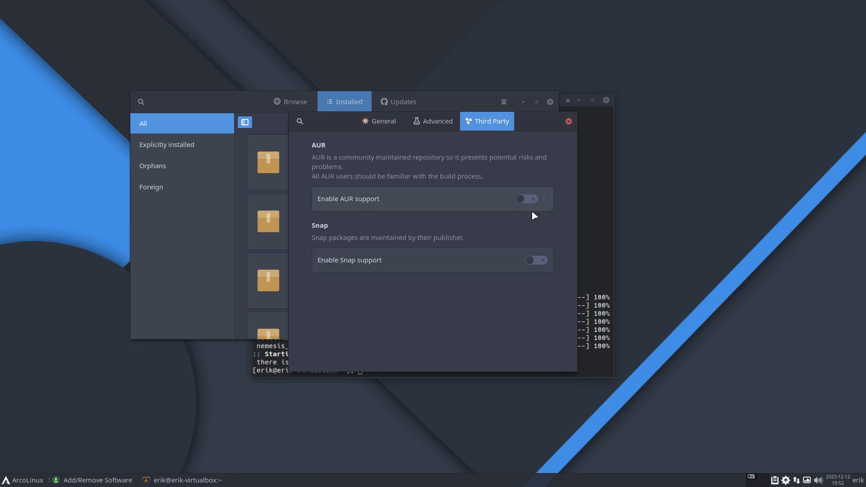
mouse_move(327, 300)
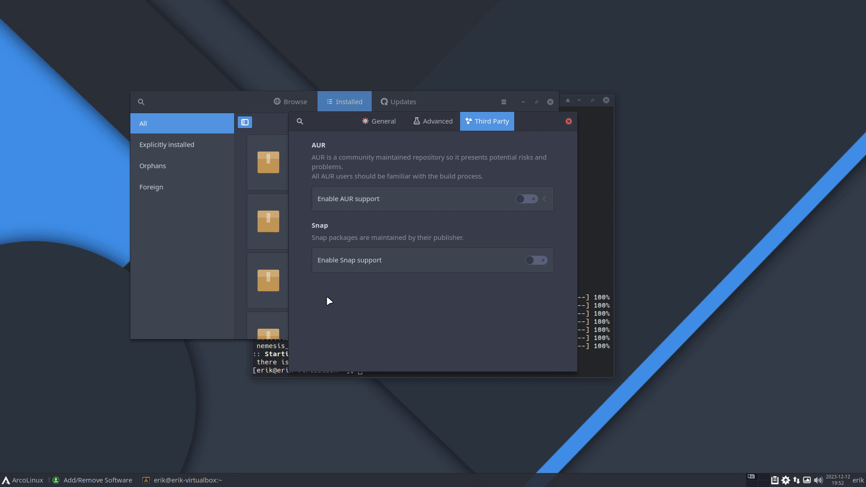
mouse_move(456, 310)
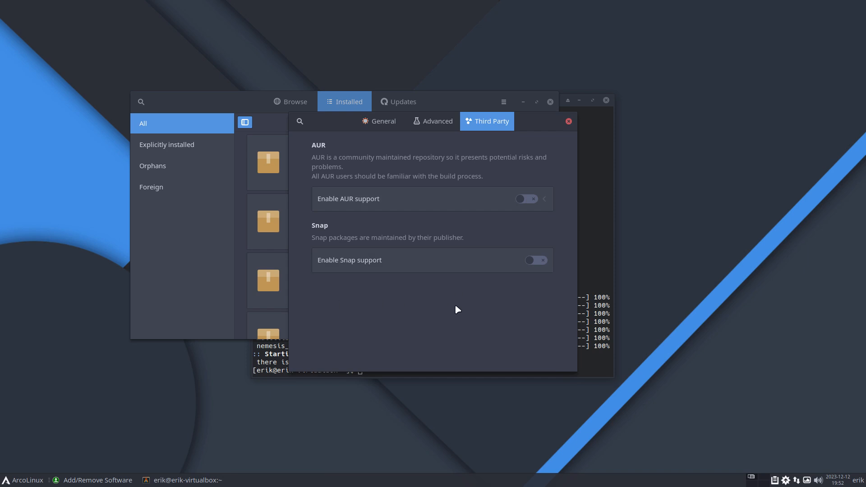
mouse_move(555, 148)
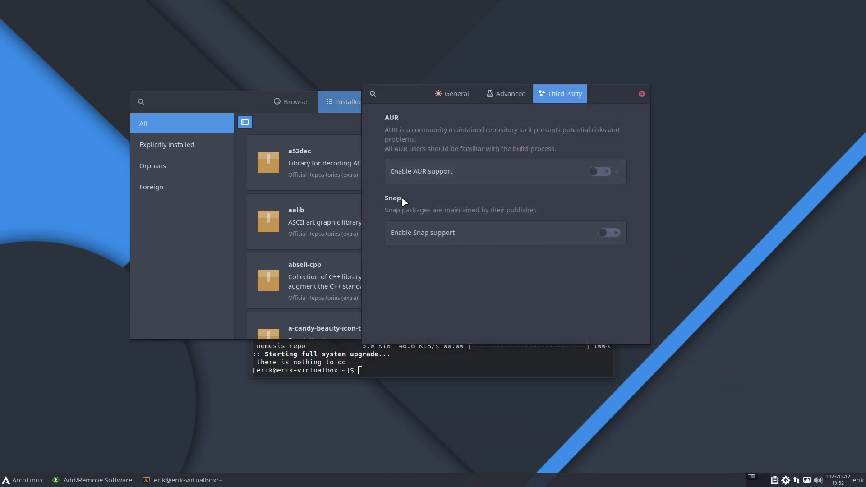
click(641, 93)
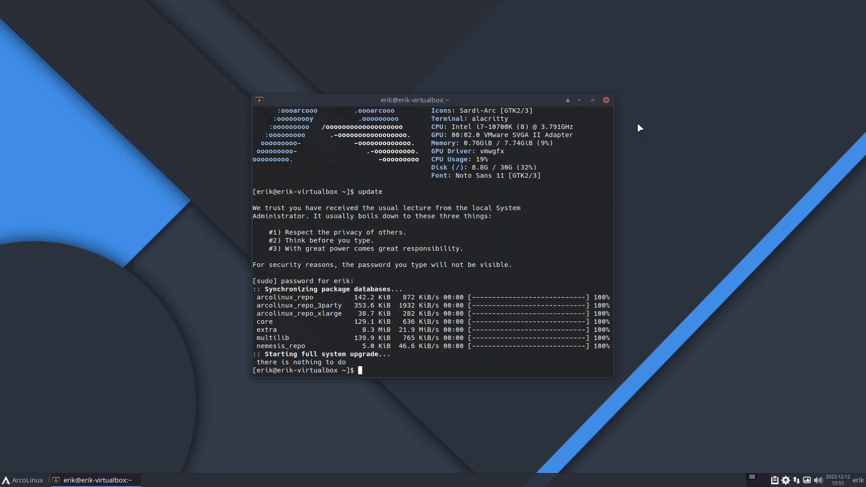
- Run upall with nothing to do and show its alias resolves to paru
text(upall)
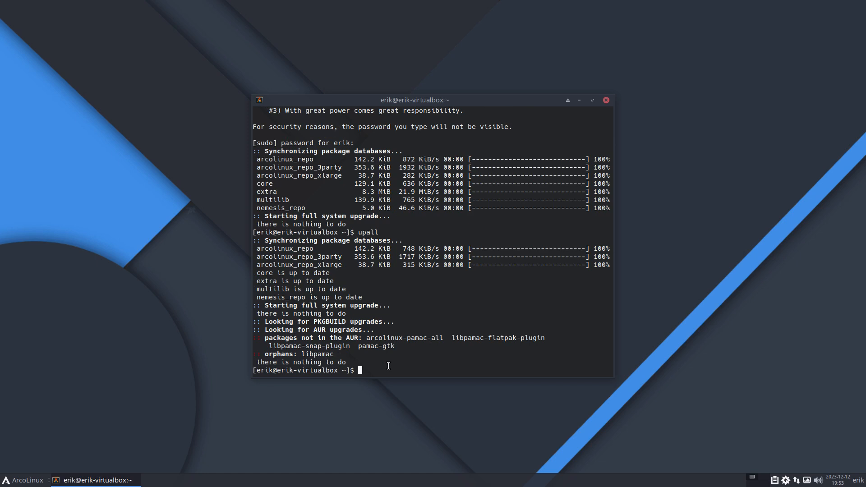
text(upall)
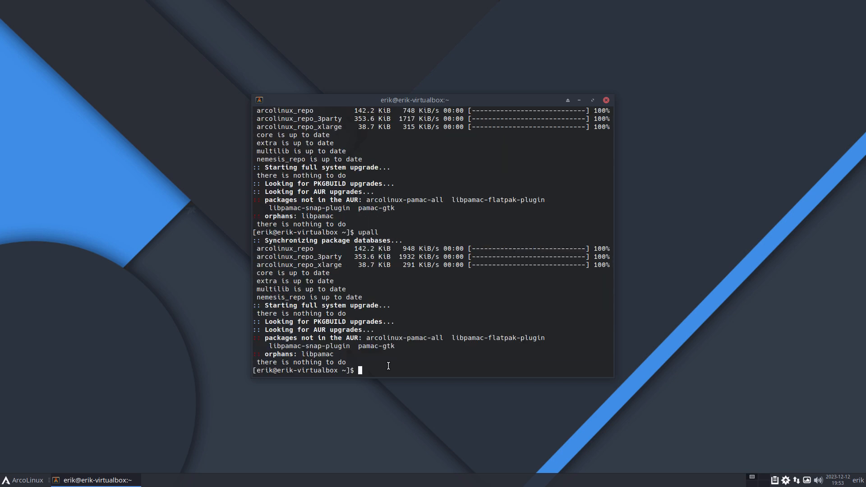
text(alias upall)
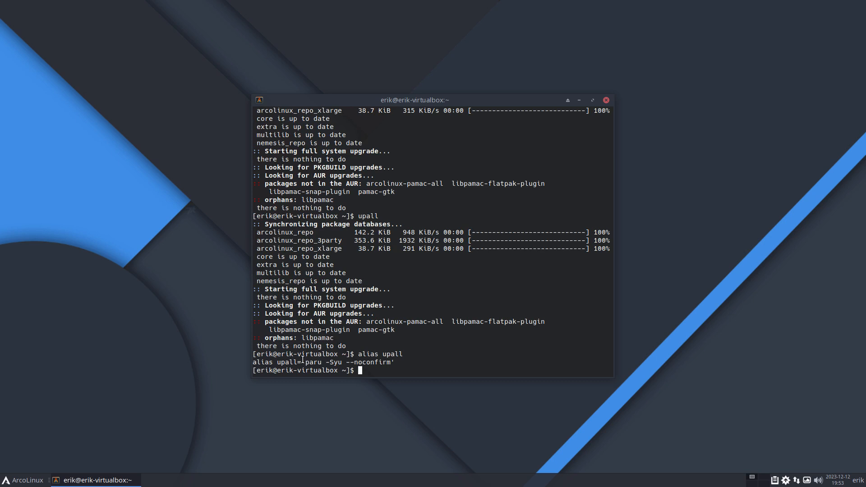
double_click(313, 361)
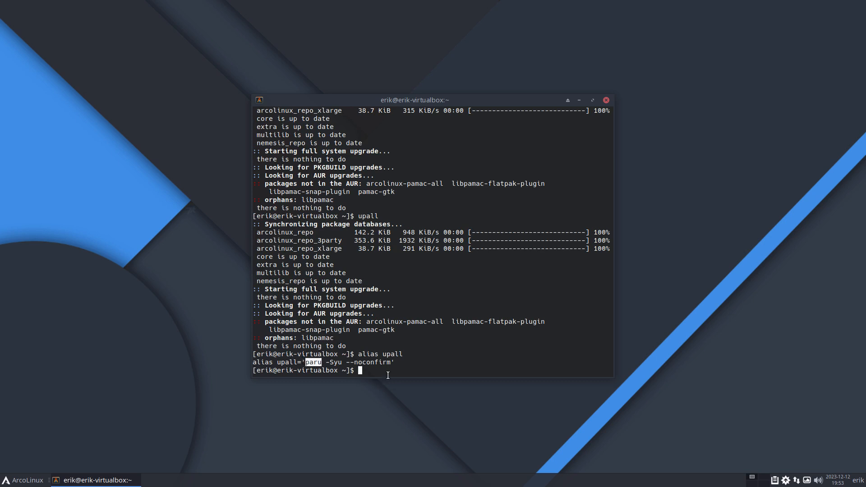
- Run yay -Syu and highlight the orphaned libpamac package it reports
text(yay)
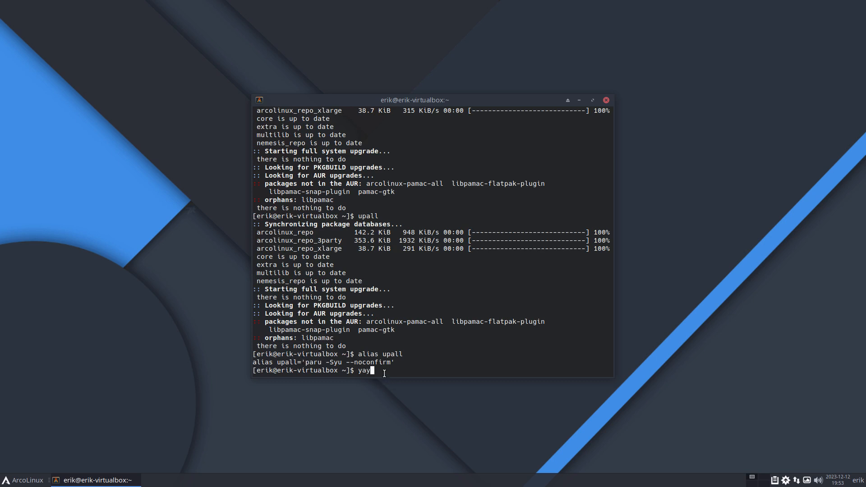
key(Return)
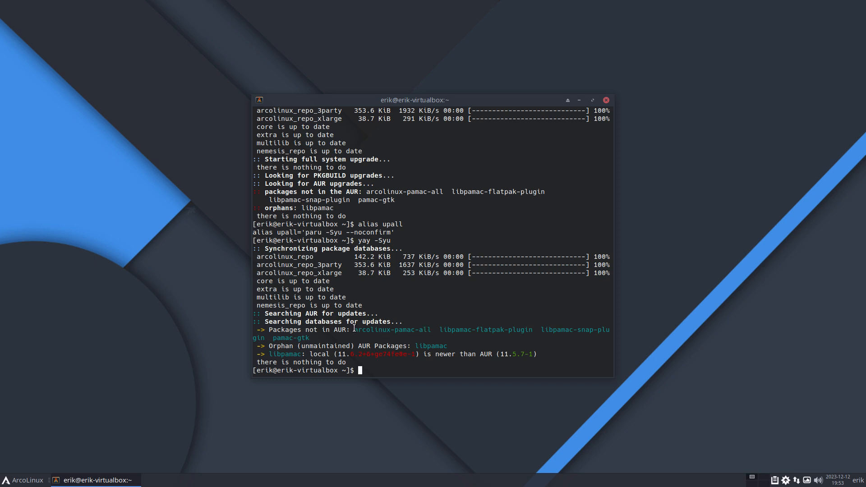
double_click(393, 330)
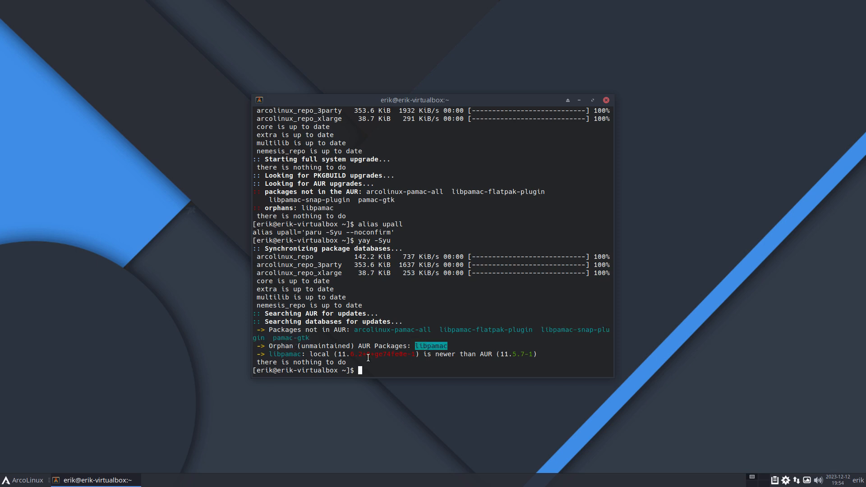
mouse_move(397, 343)
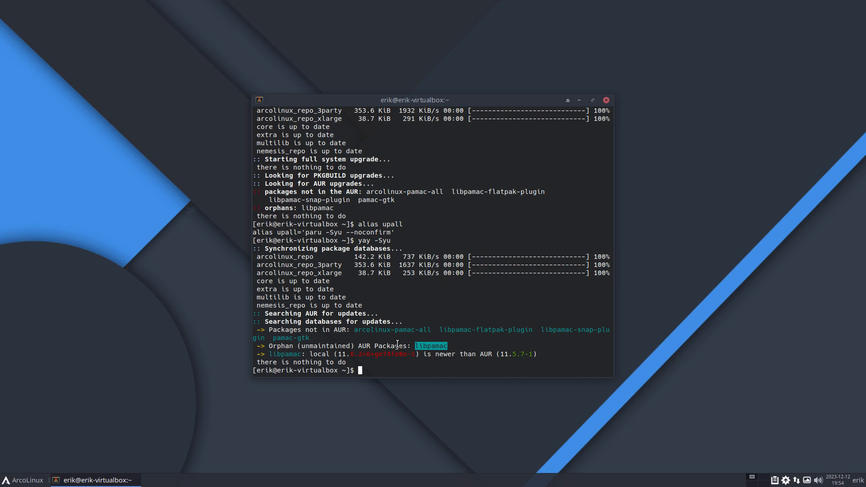
- Rerun update and upall, both reporting nothing to do, and launch Add/Remove Software
text(update)
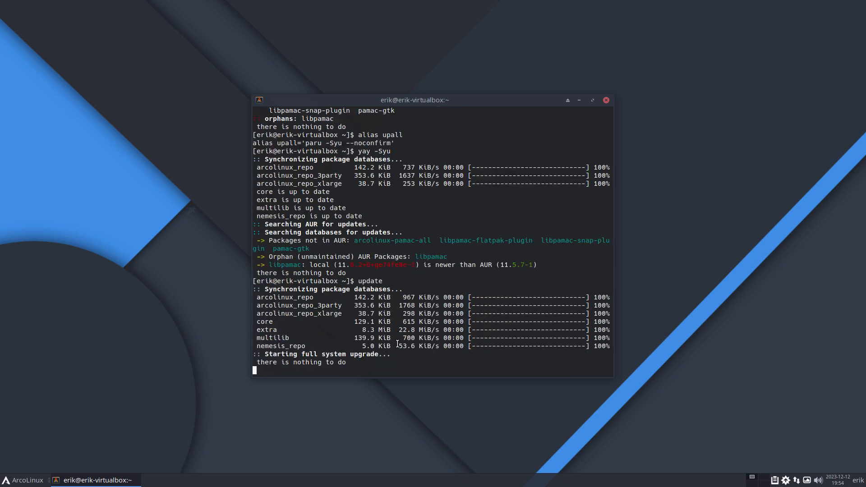
text(upall)
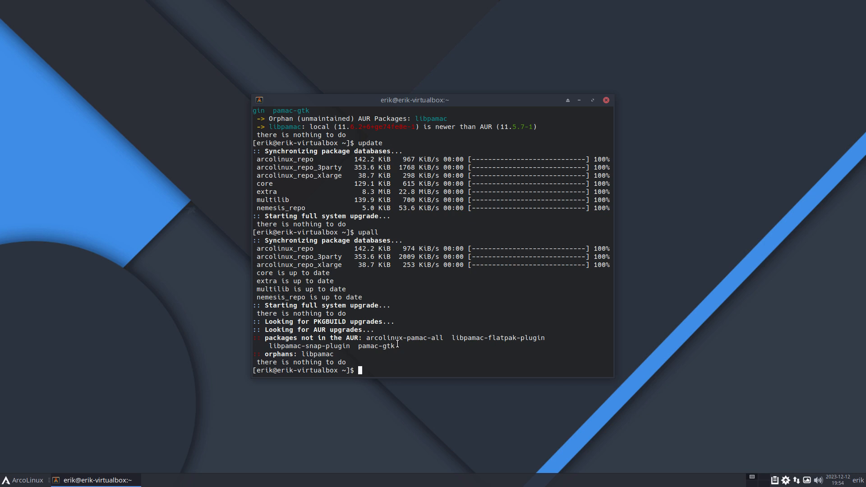
drag(367, 337, 411, 345)
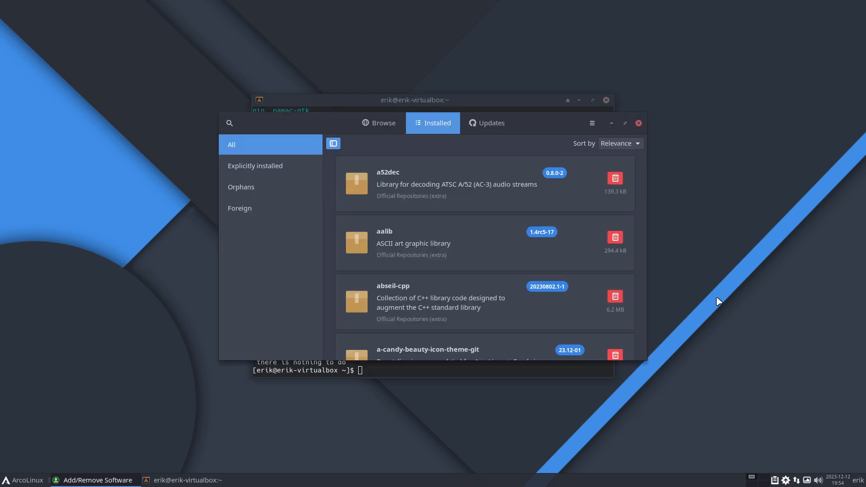
- Check Pamac's Preferences (updates every 6 hours) and close the software manager
click(591, 123)
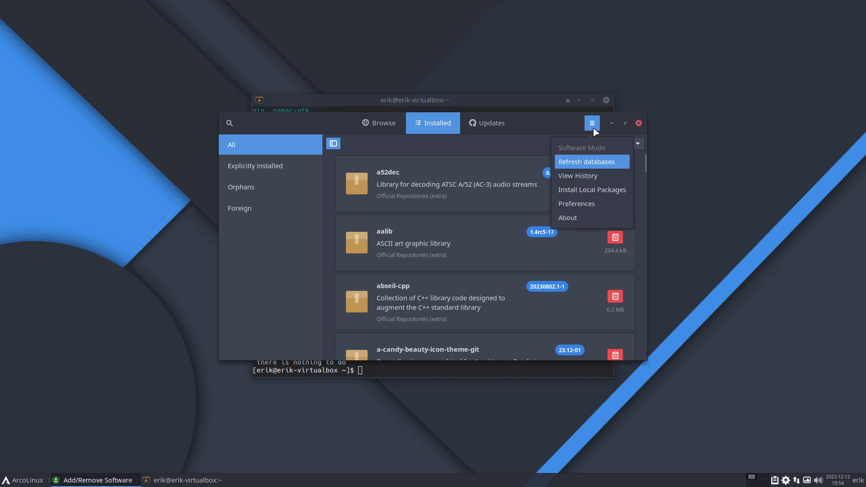
click(586, 161)
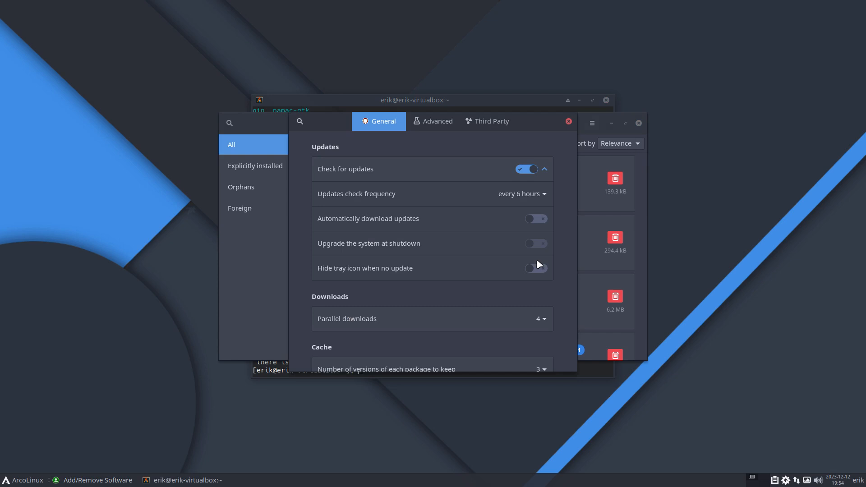
mouse_move(493, 123)
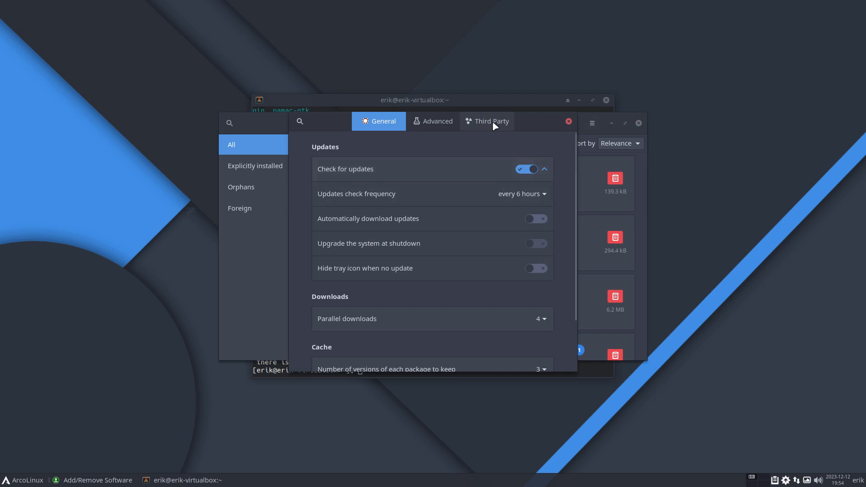
click(568, 121)
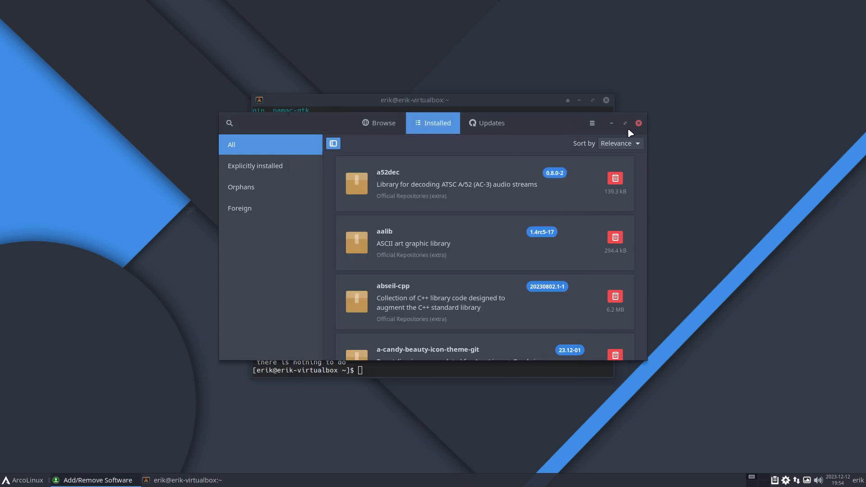
click(638, 123)
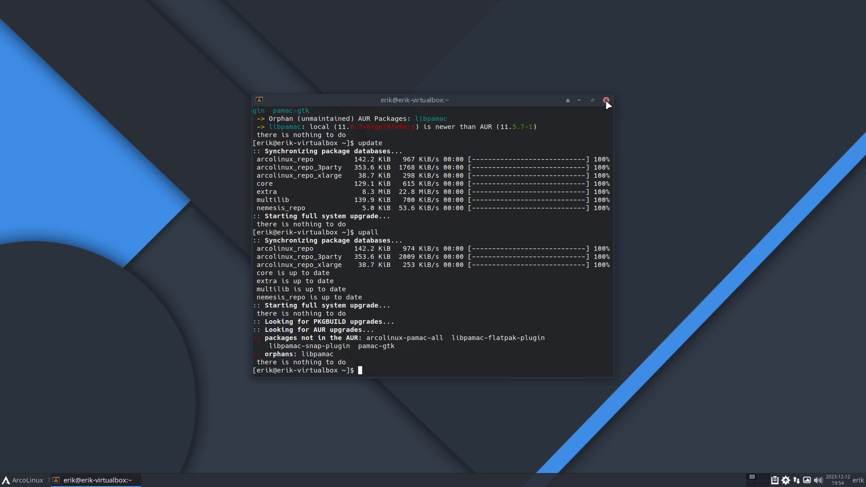
- Close the Alacritty terminal, leaving an empty desktop
click(606, 100)
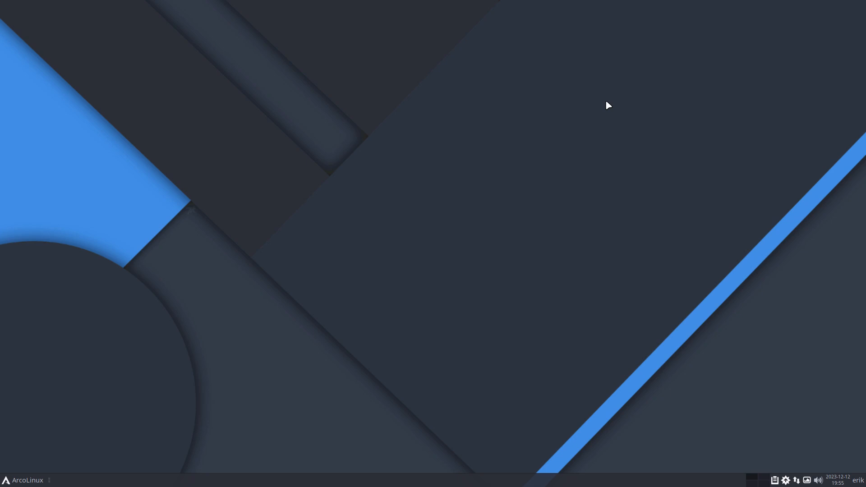
mouse_move(618, 104)
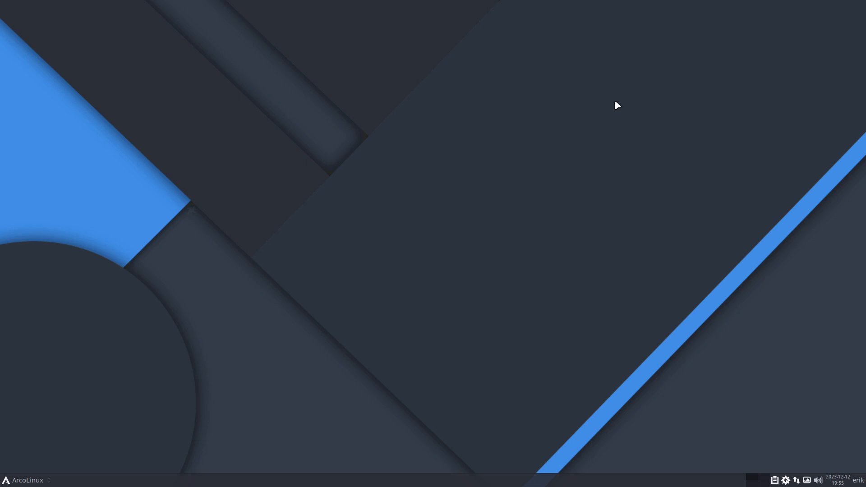